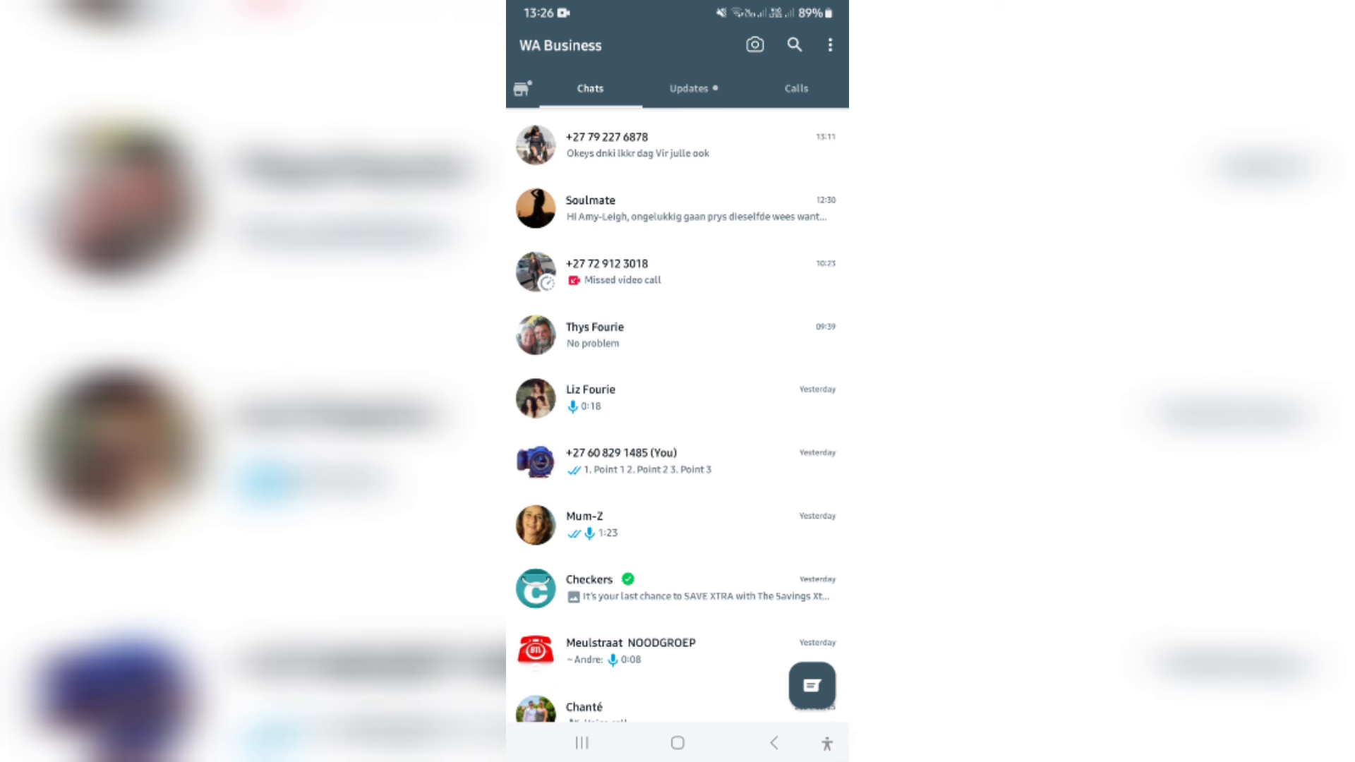
- Reach the Settings page from the chat list's three-dot menu
left_click(828, 44)
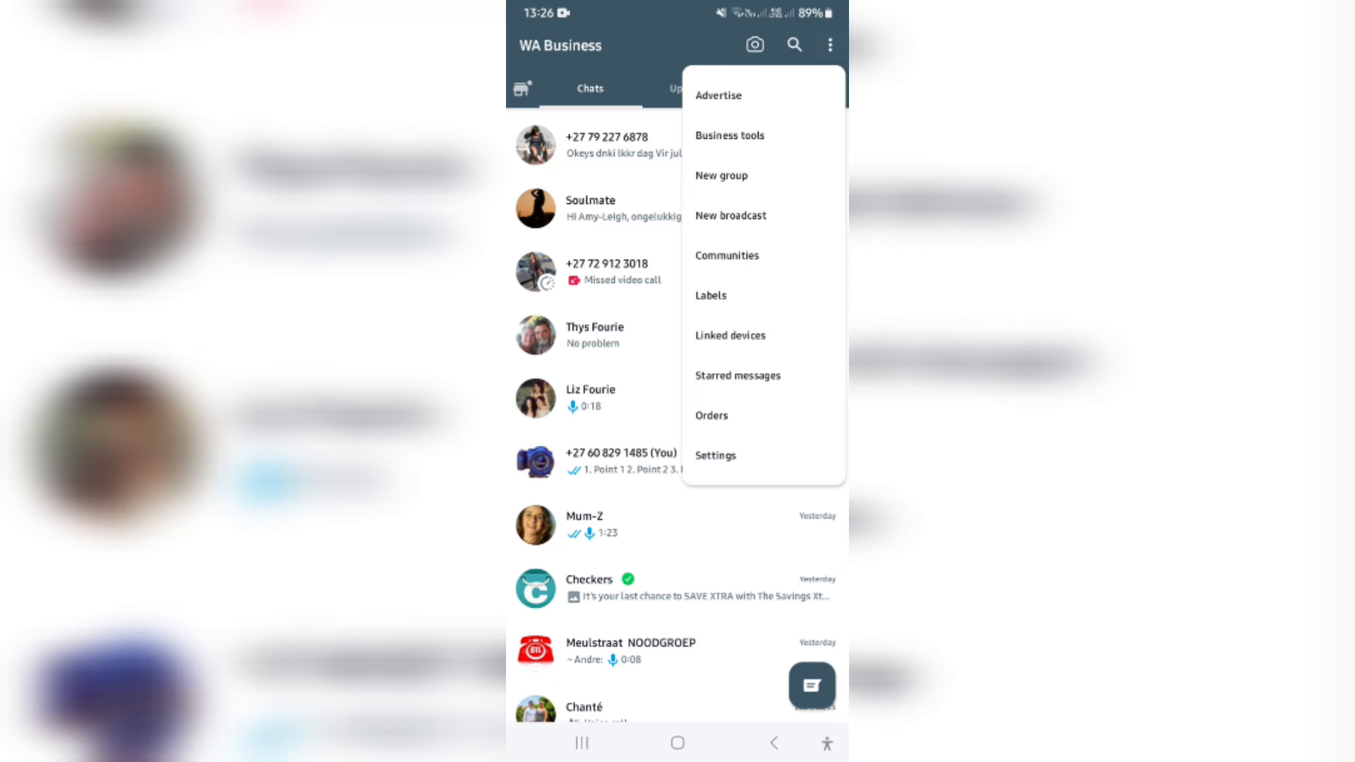
left_click(716, 454)
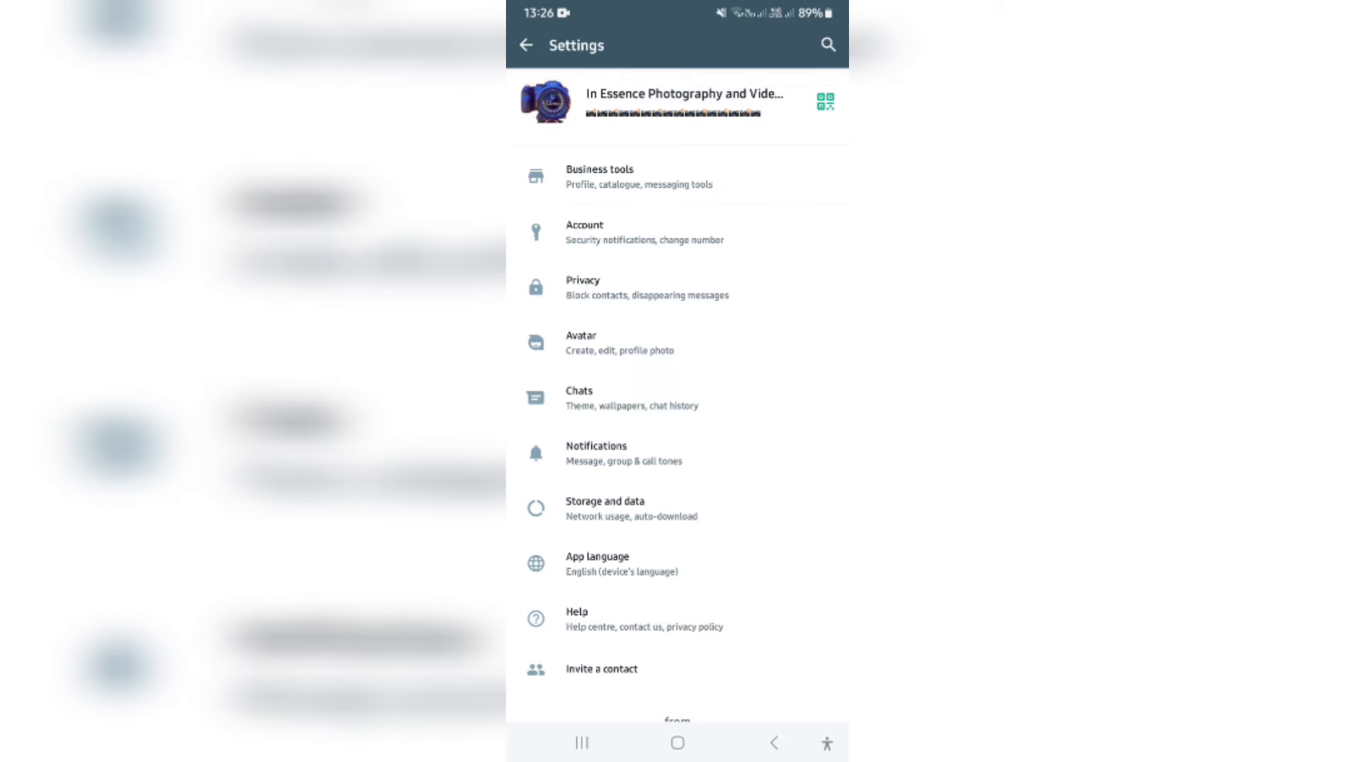
- In Chats settings, switch Enter is send on briefly and back off
left_click(579, 398)
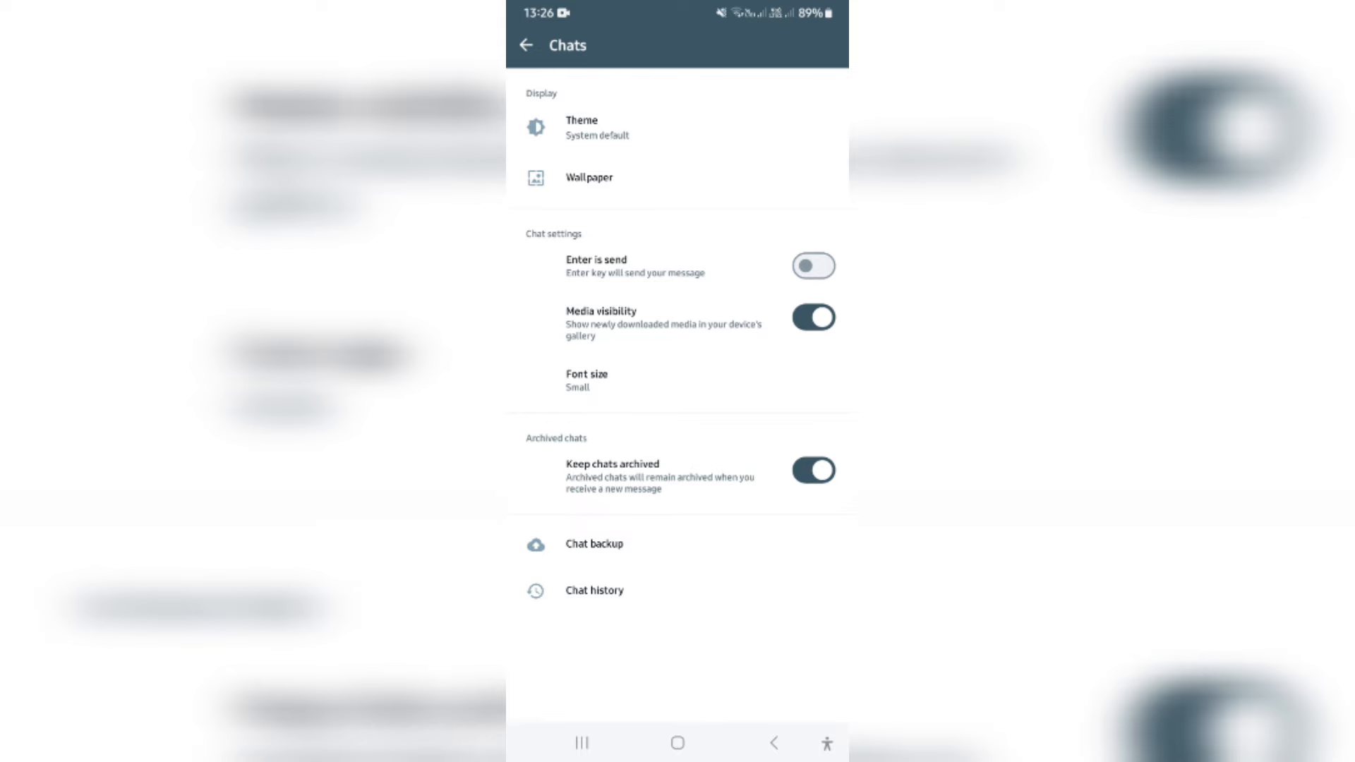
left_click(813, 266)
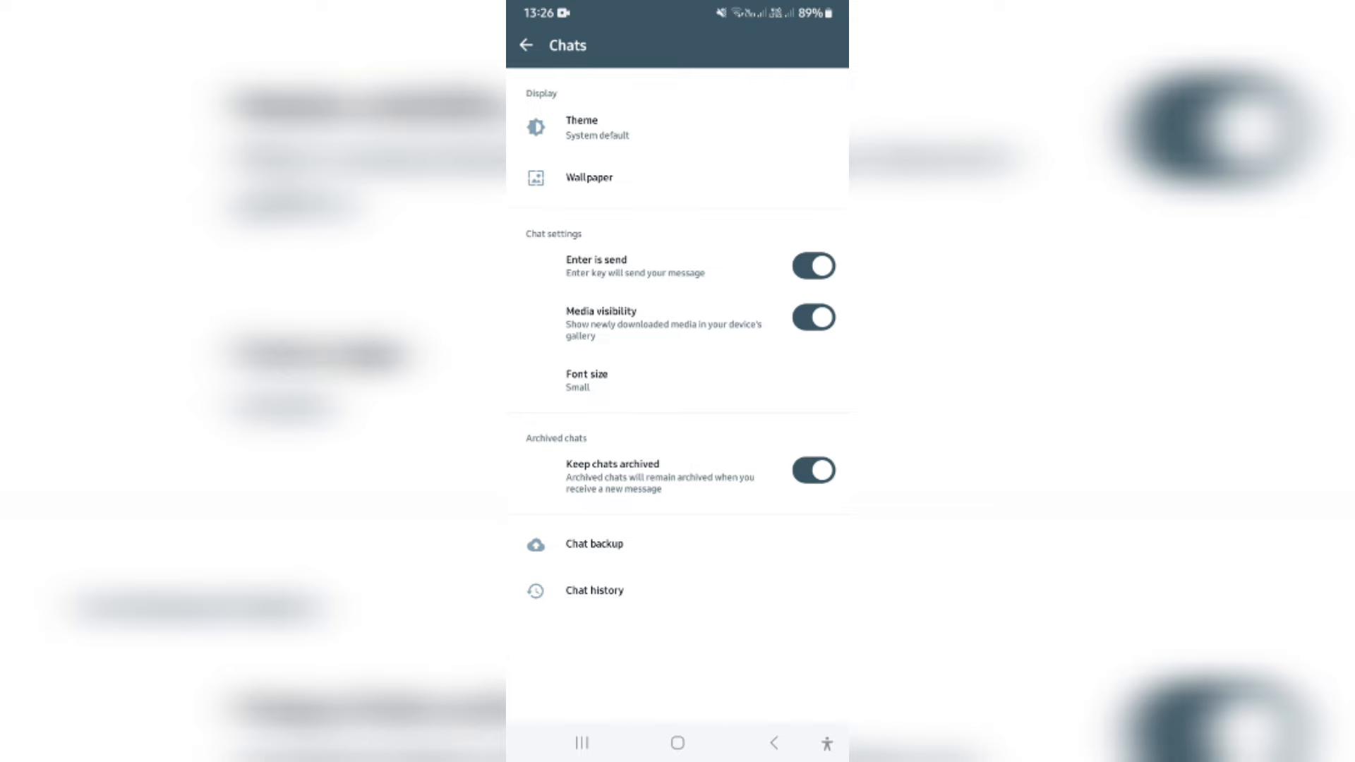
left_click(813, 267)
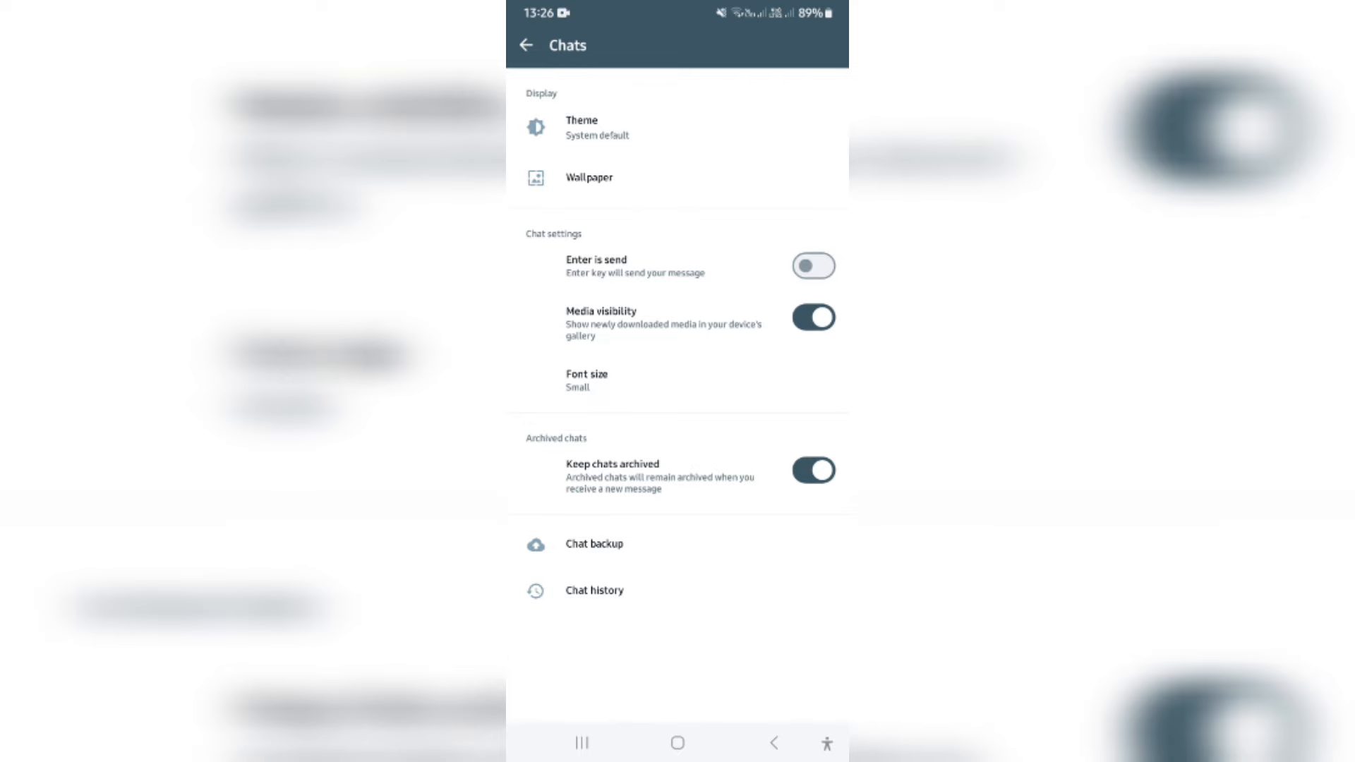
- Navigate back through Settings to the chat list
left_click(525, 45)
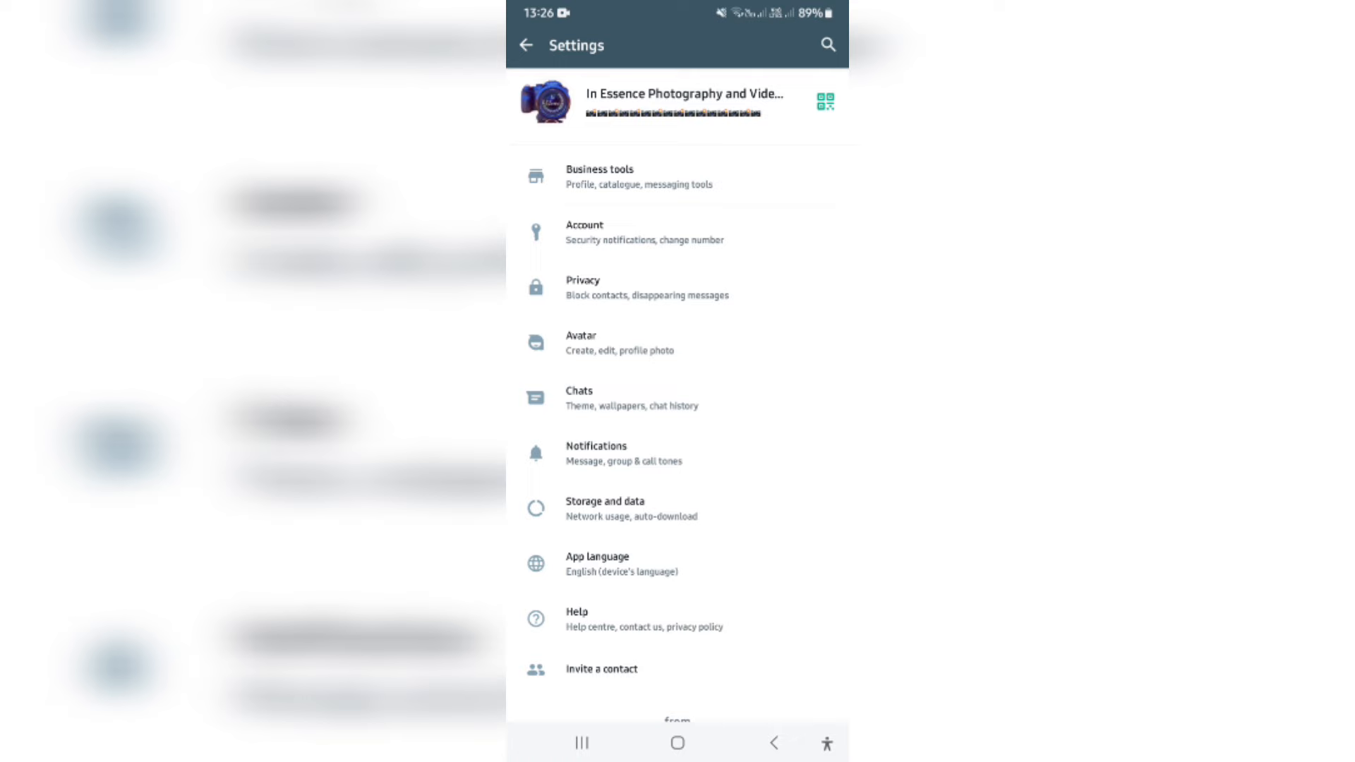
left_click(525, 45)
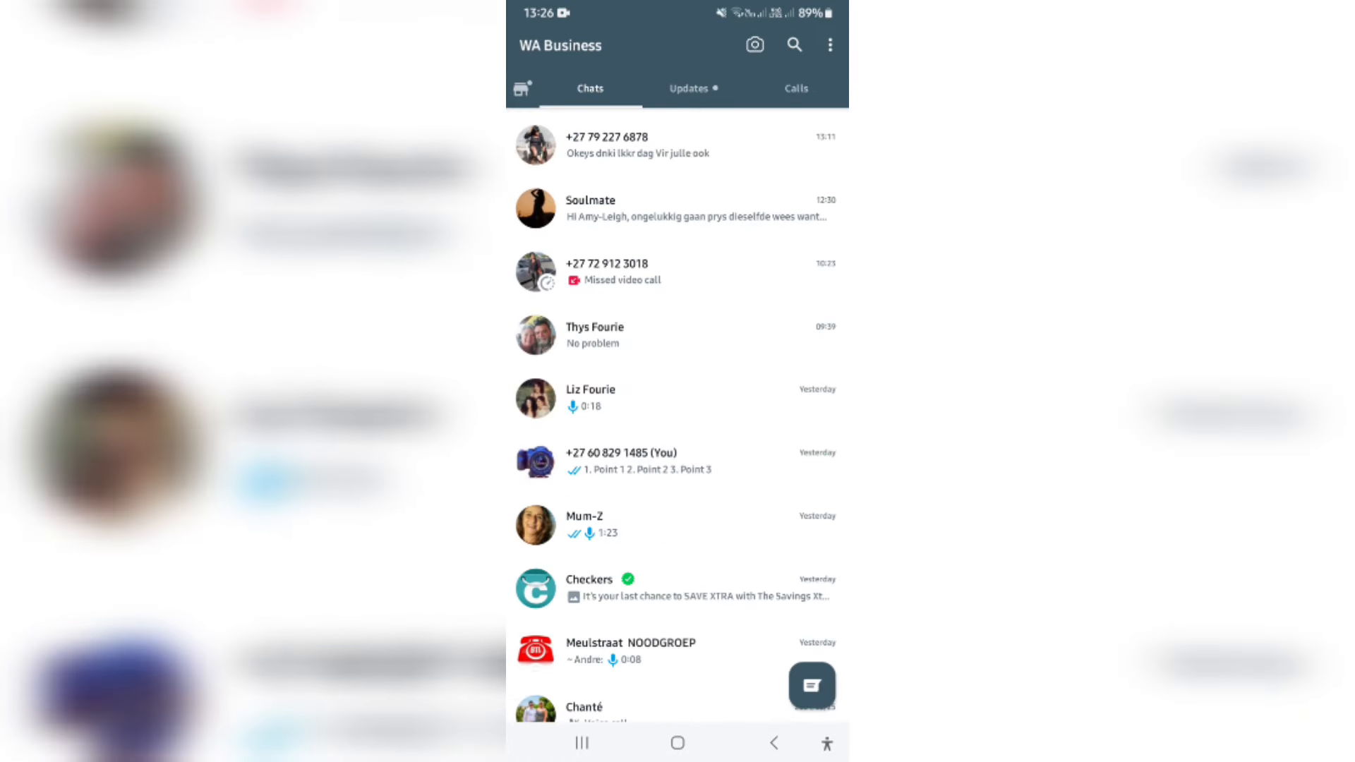